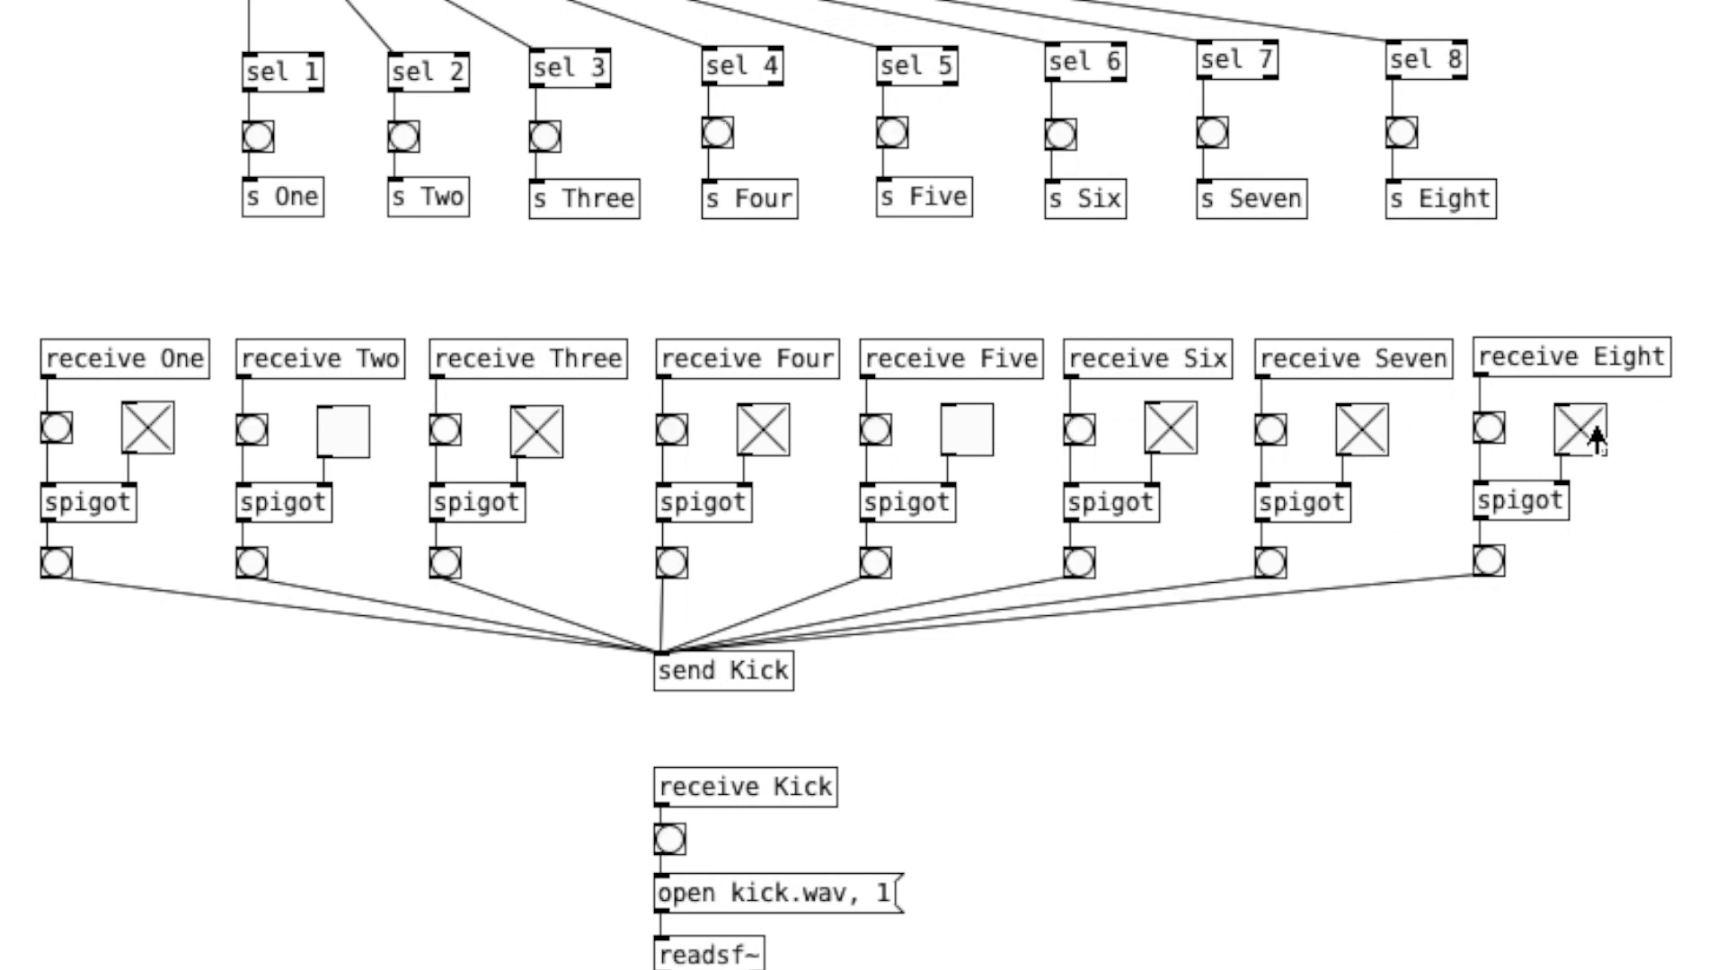
Inspect the r New_Pattern → random 100 → < gate chain and view the whole kick patch
click(722, 140)
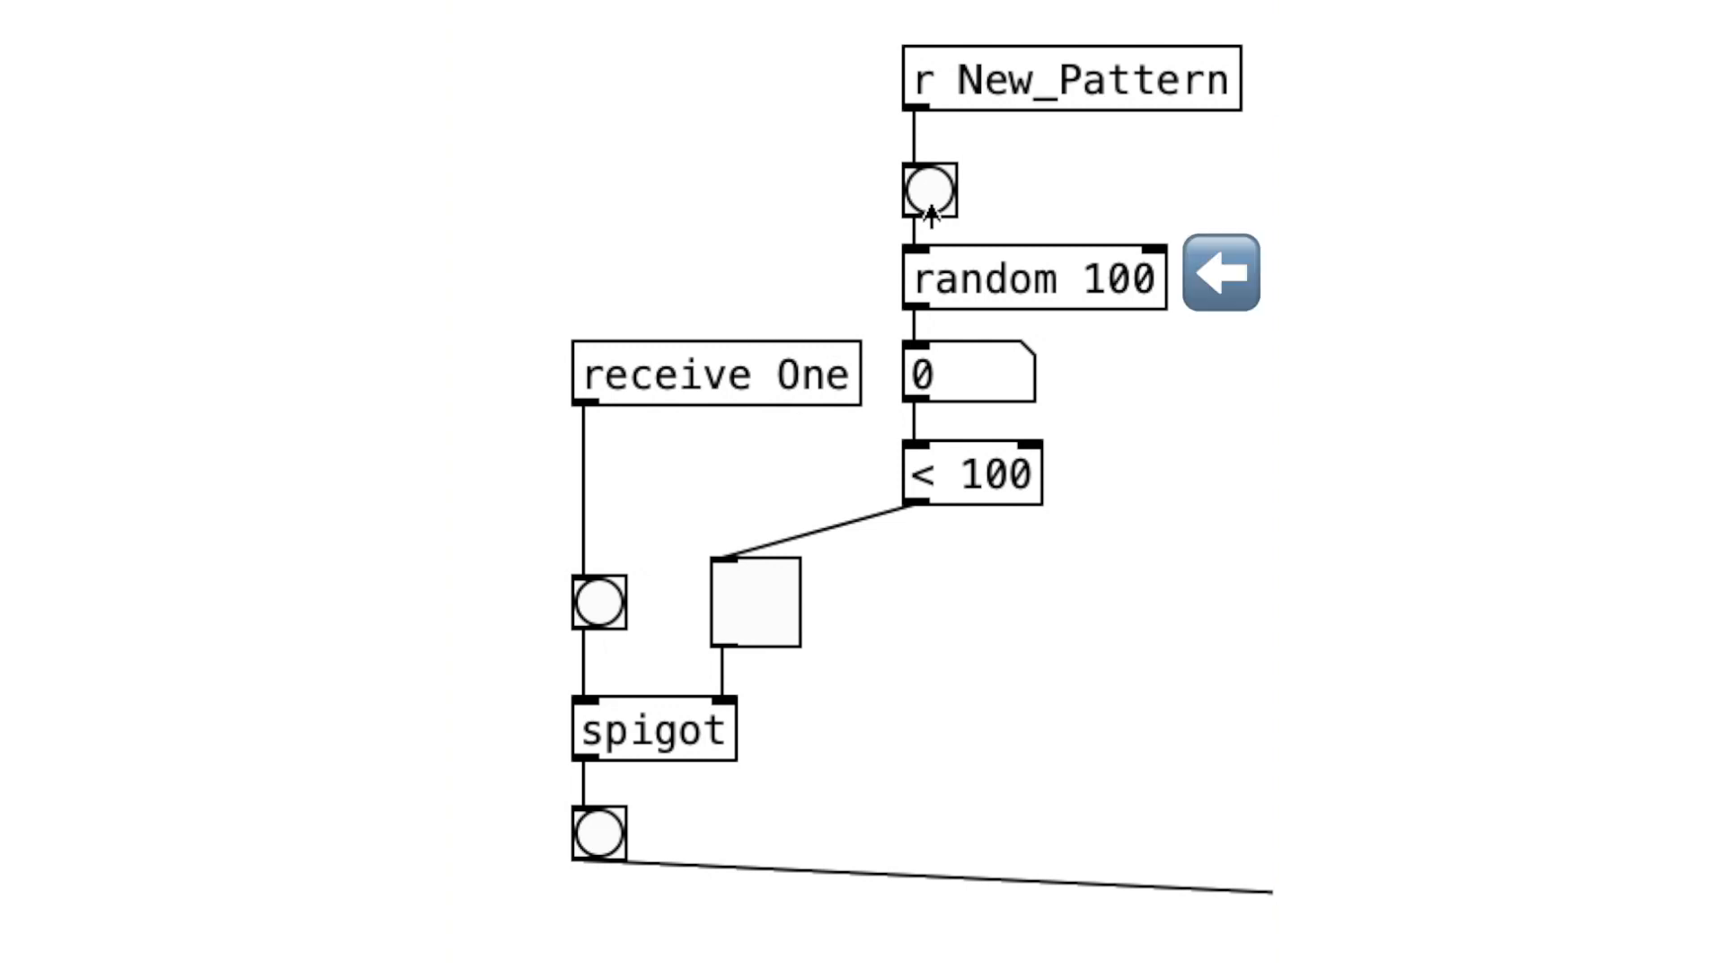
click(930, 195)
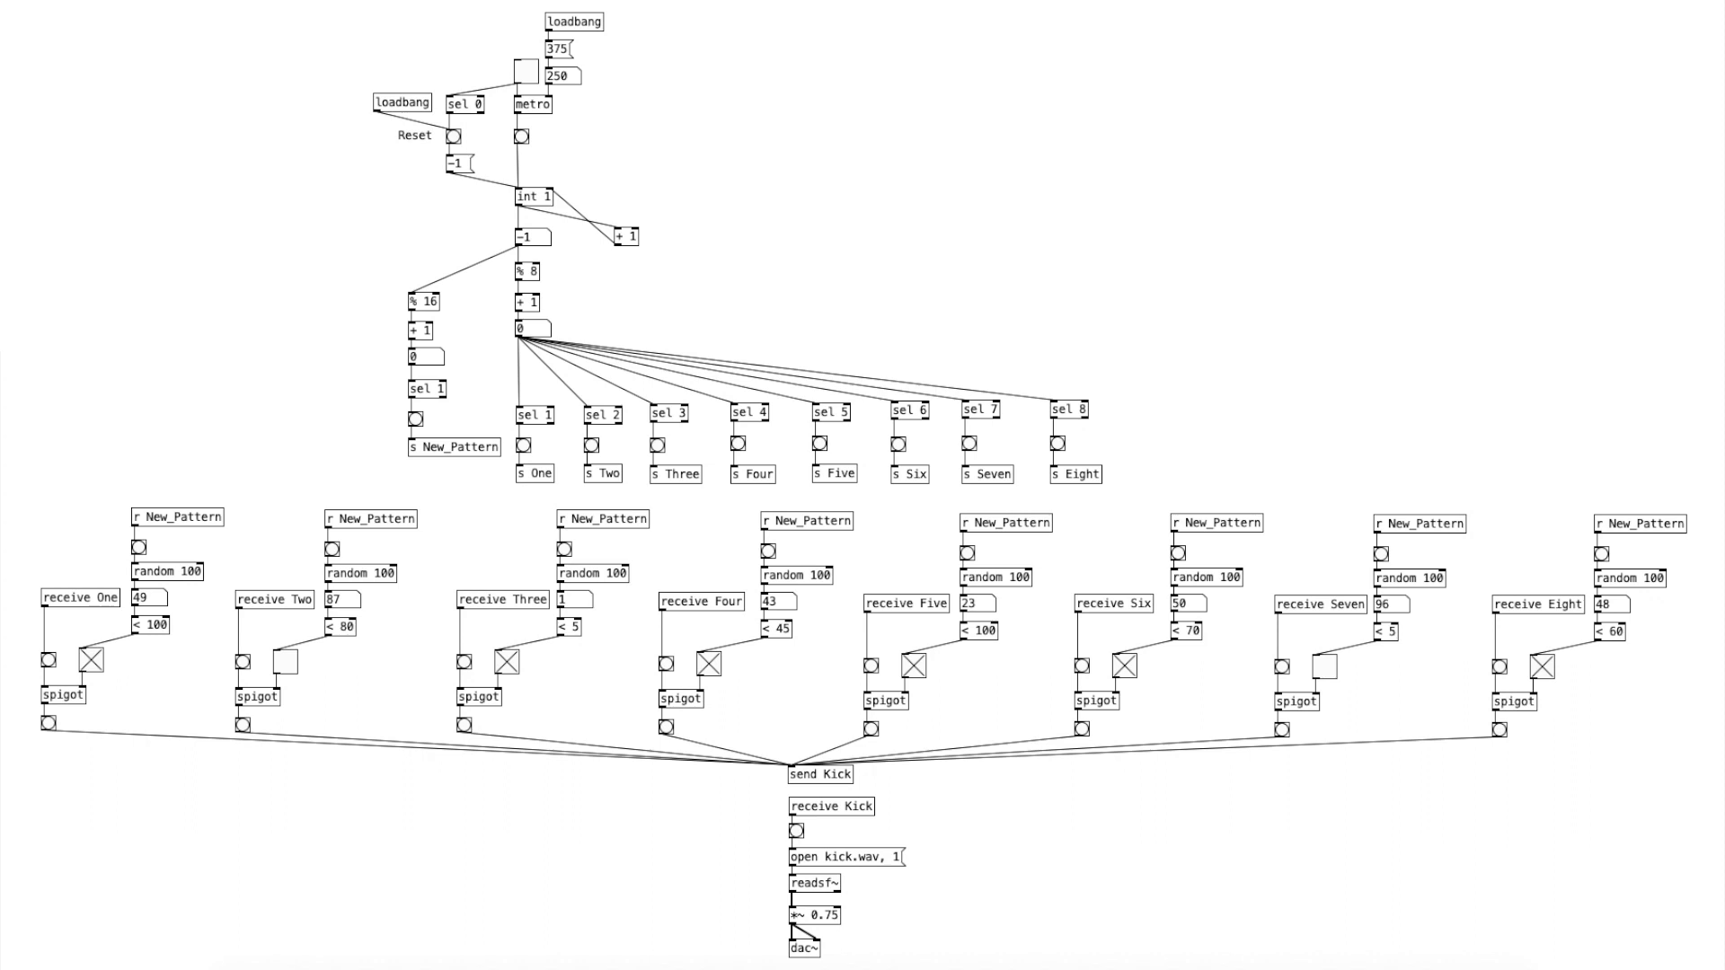
Switch on the metro toggle so the counter steps through the kick pattern
click(525, 73)
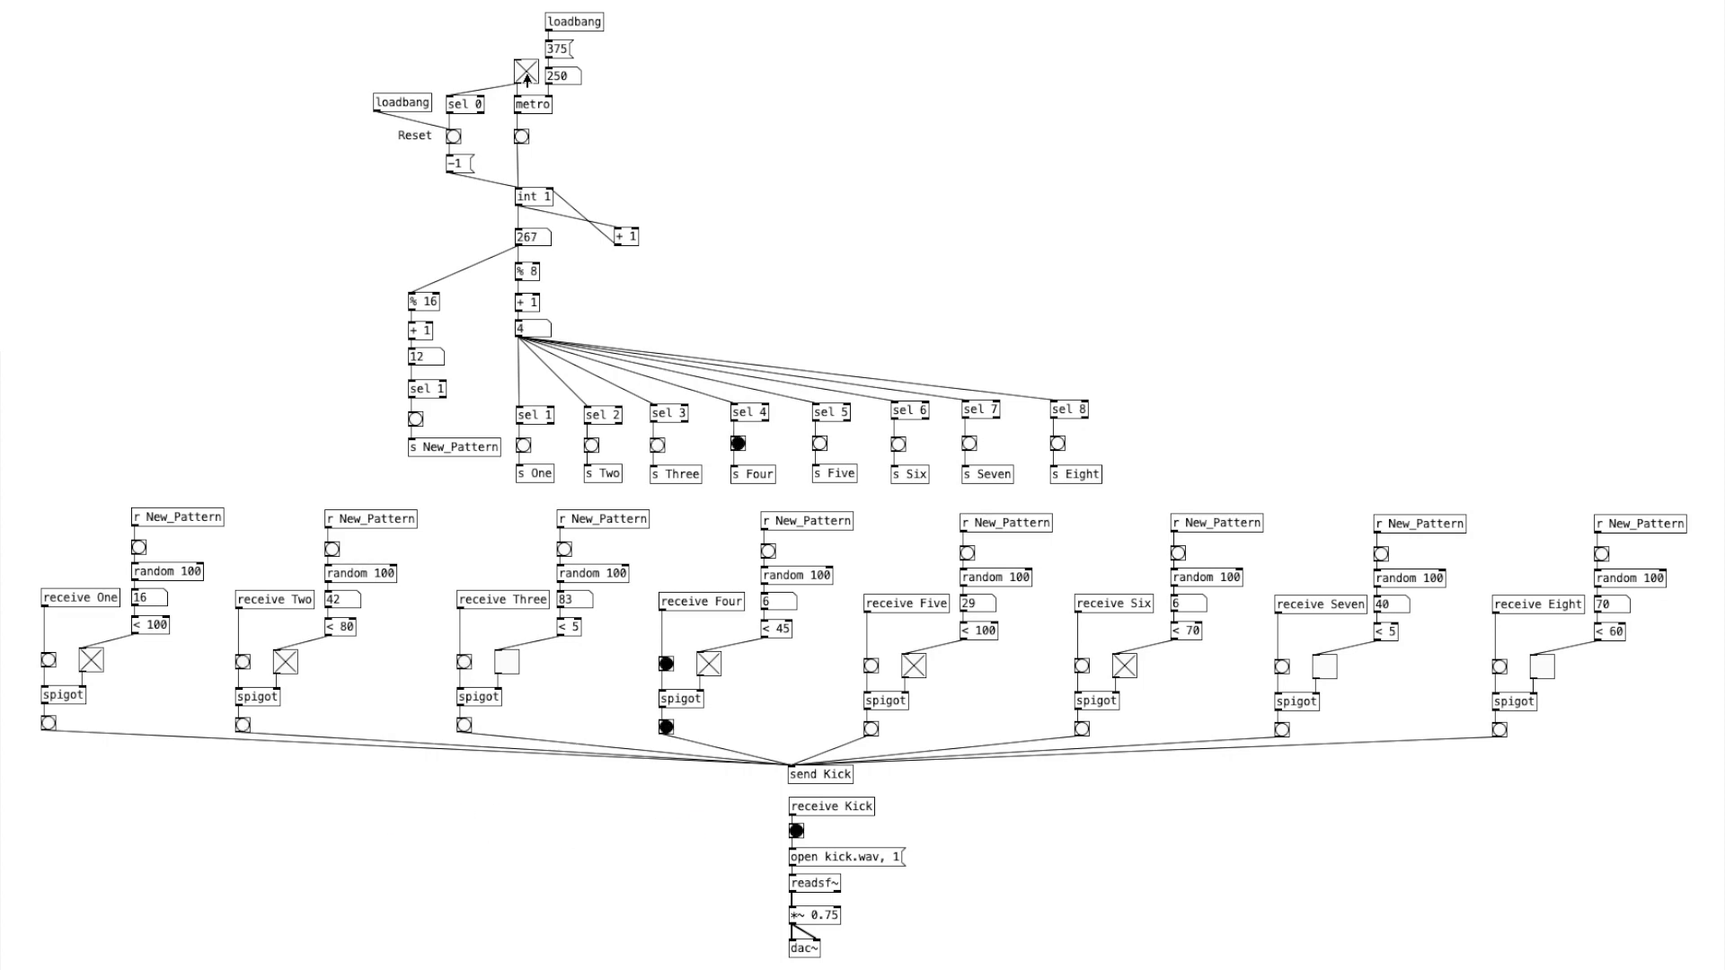
Scroll down to reveal the send Snare and send HiHat step rows
scroll(down, 3)
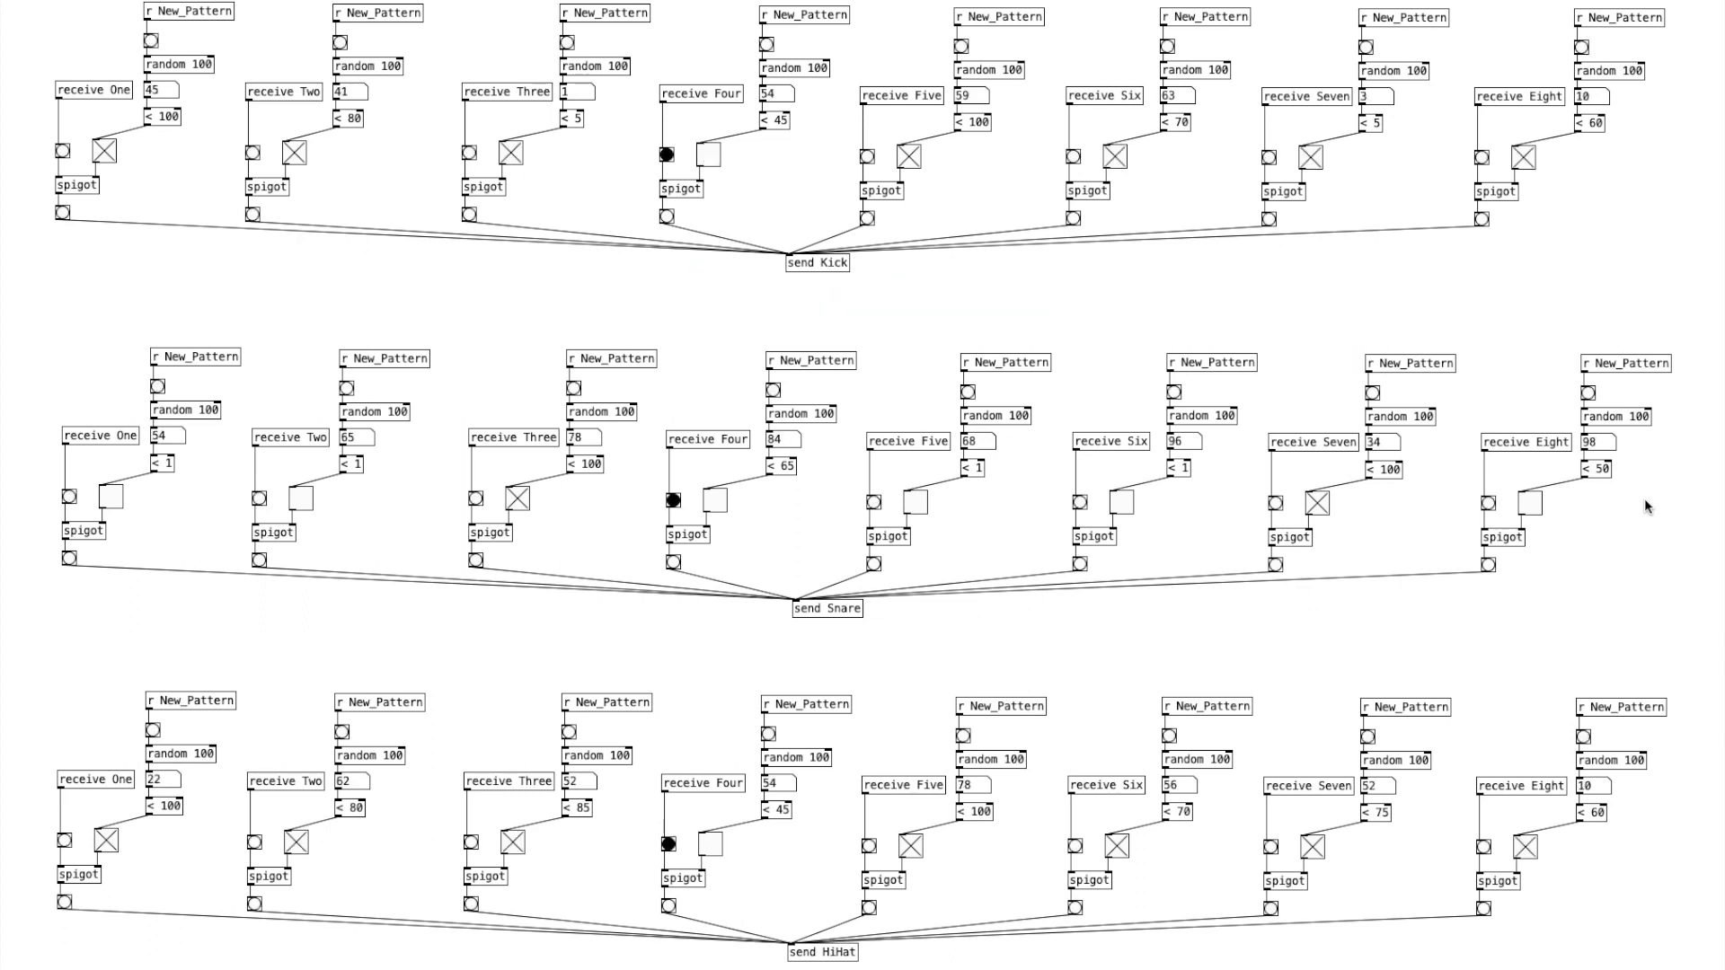